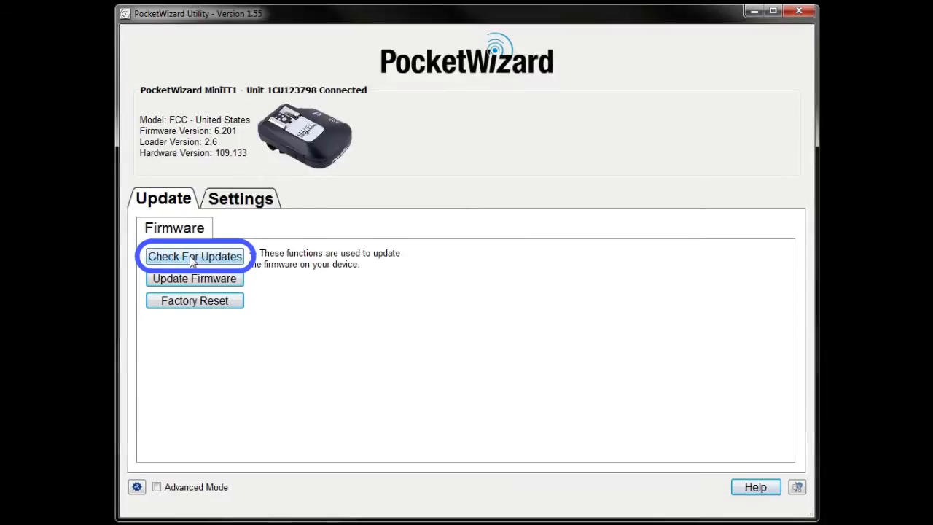
- Check for updates, download the MiniTT1 6.400 firmware and confirm the upgrade from 6.201
left_click(196, 256)
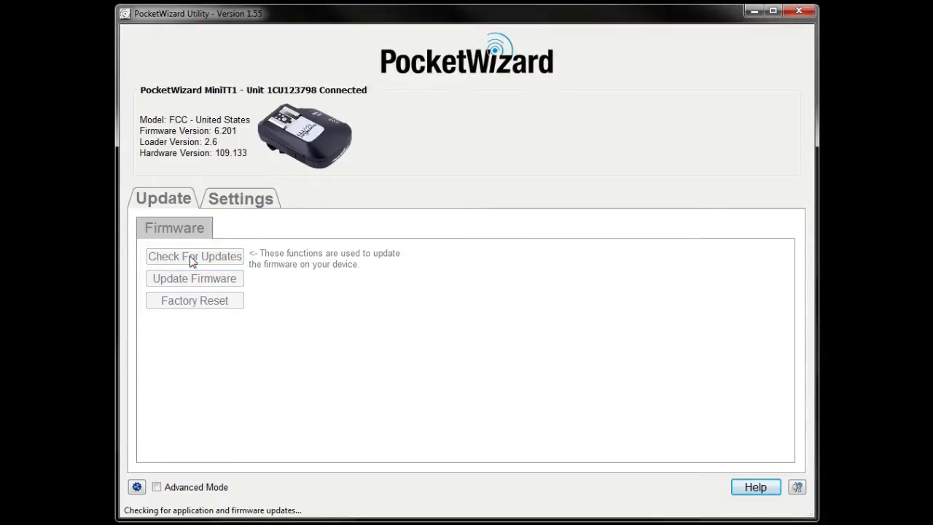
left_click(193, 257)
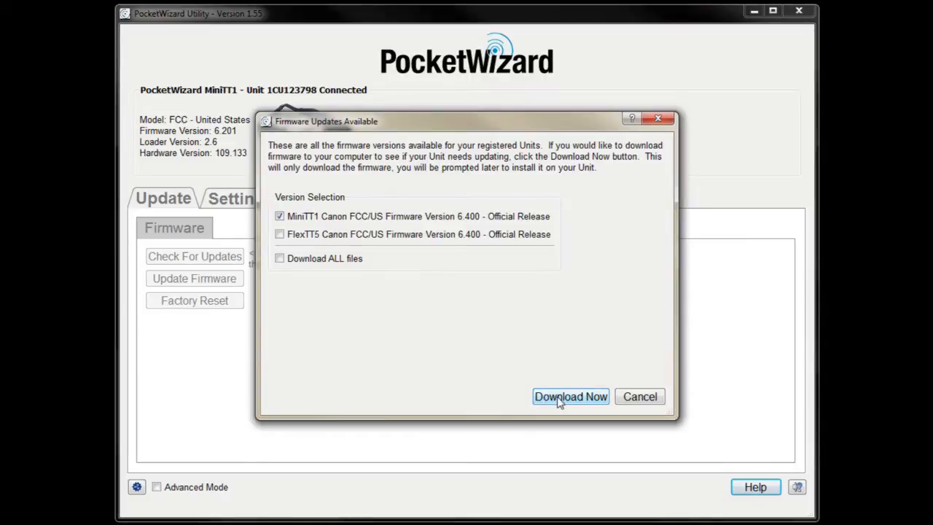
left_click(570, 396)
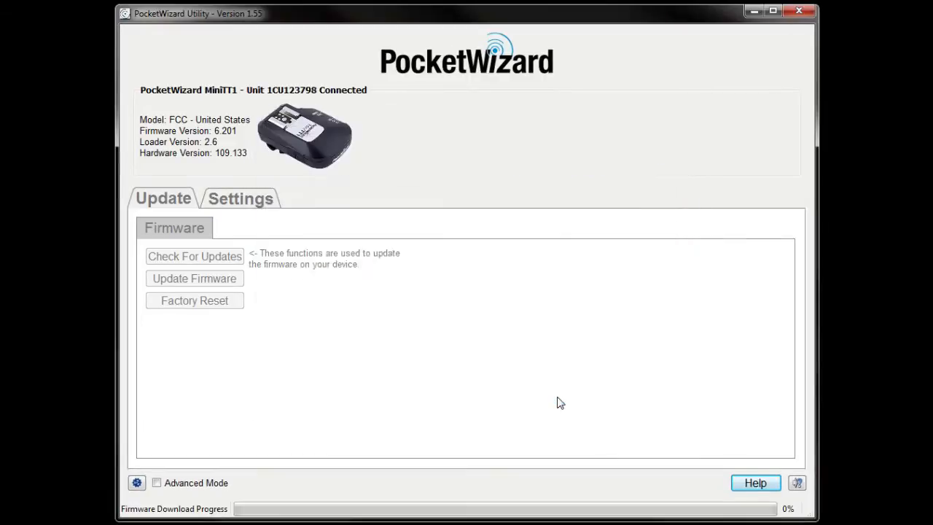
left_click(194, 278)
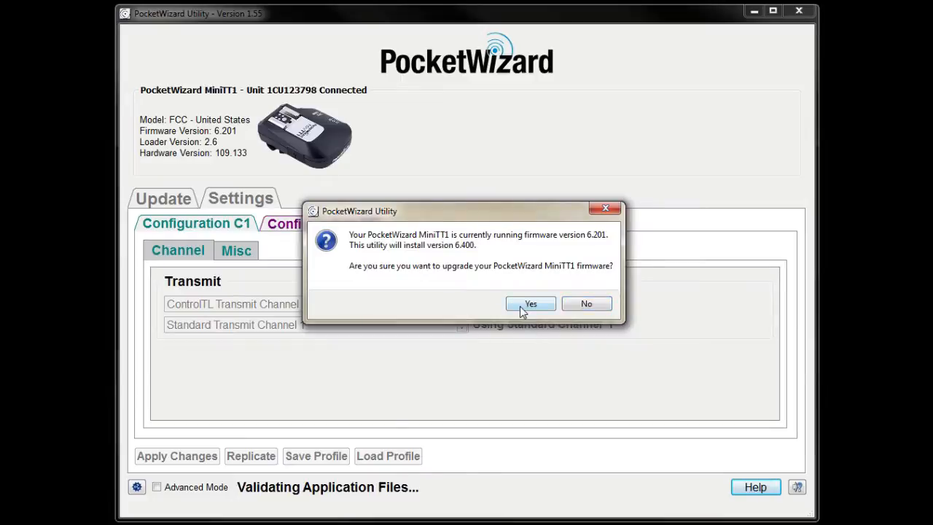
left_click(531, 303)
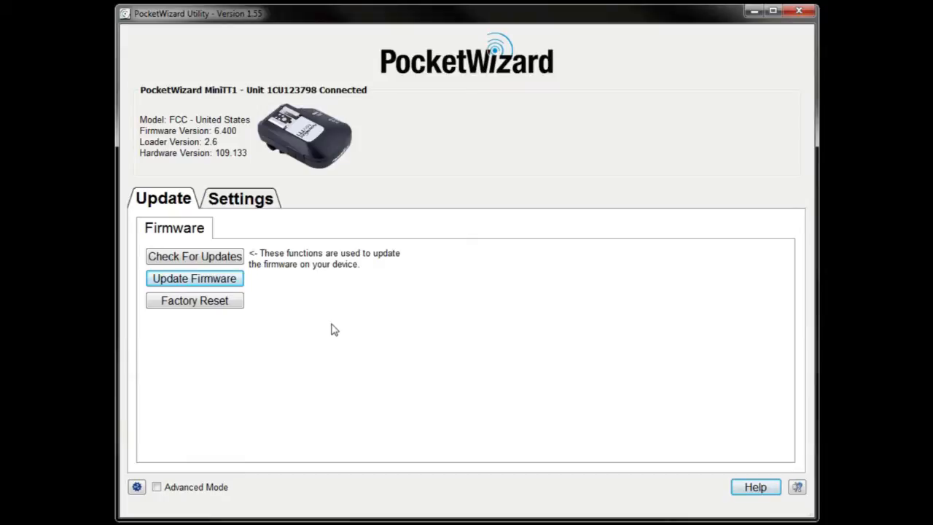
- Show the MiniTT1 transmitter settings with Advanced Mode enabled
left_click(239, 198)
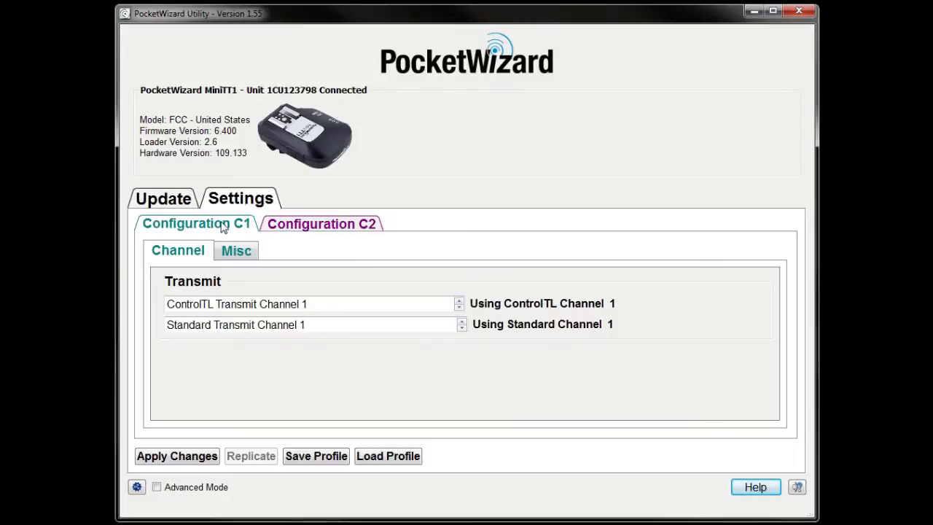
left_click(155, 487)
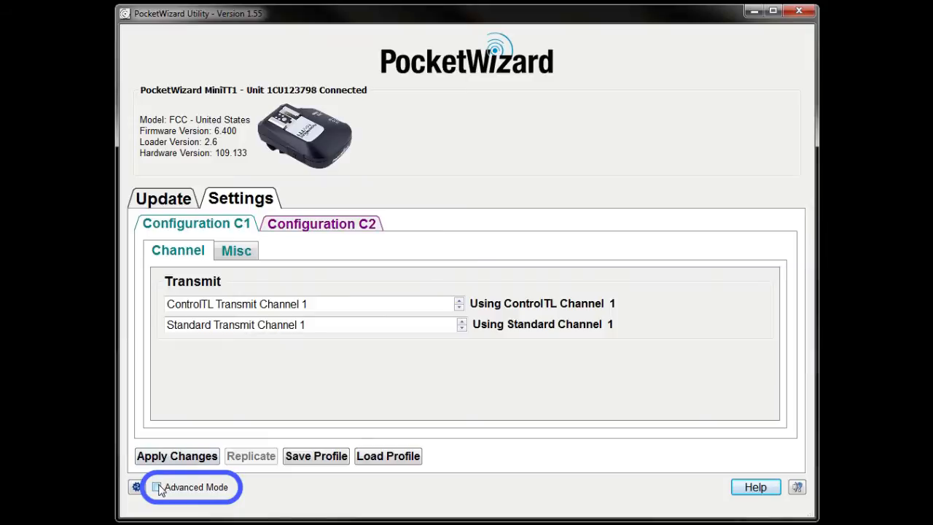
left_click(155, 487)
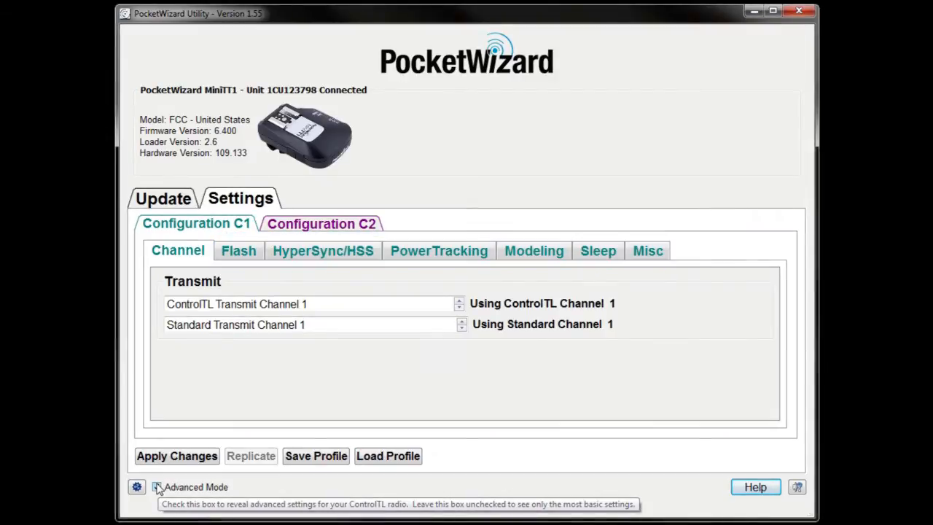
left_click(156, 487)
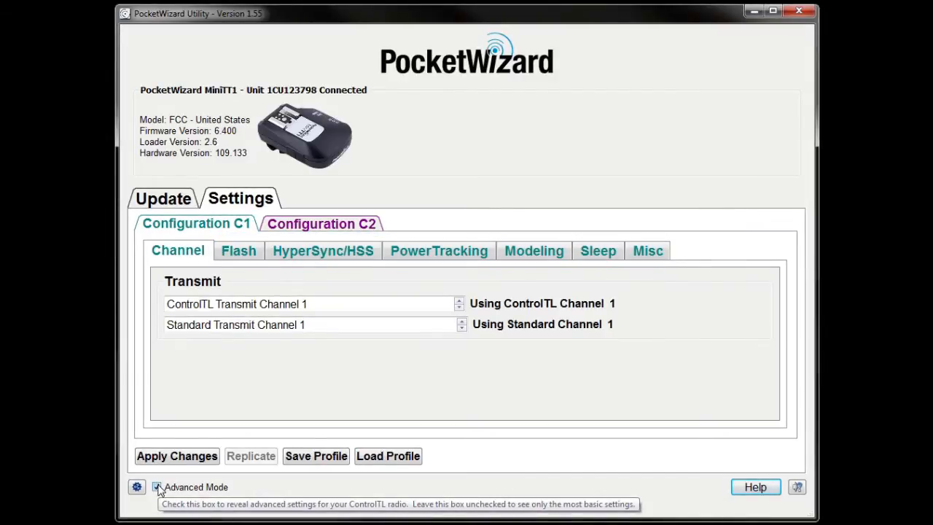
mouse_move(642, 259)
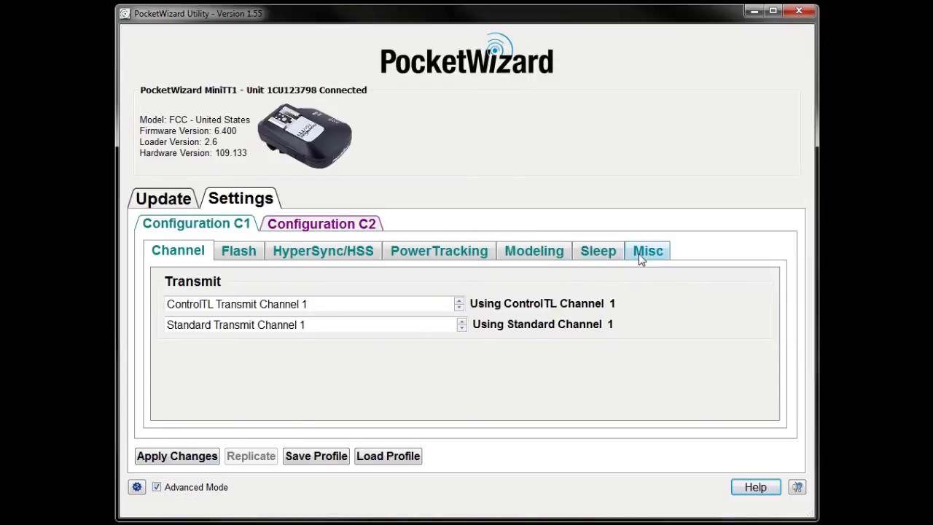
- Set the camera model to Canon 1D MKIV under Misc and apply the changes to the transmitter
left_click(647, 250)
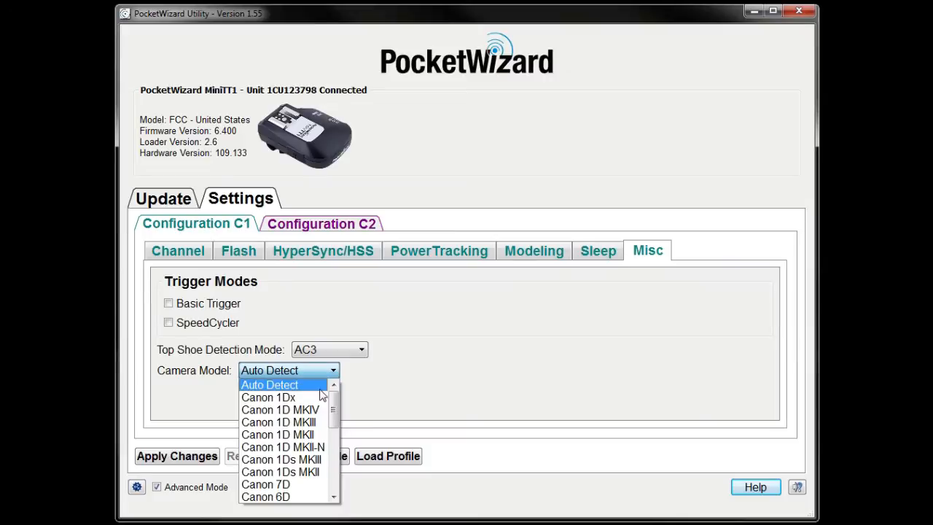
left_click(280, 410)
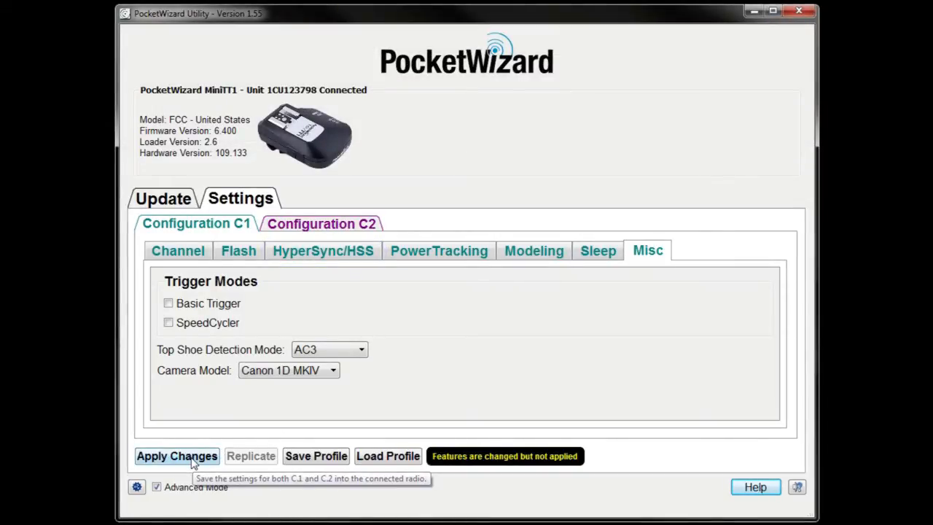
left_click(177, 455)
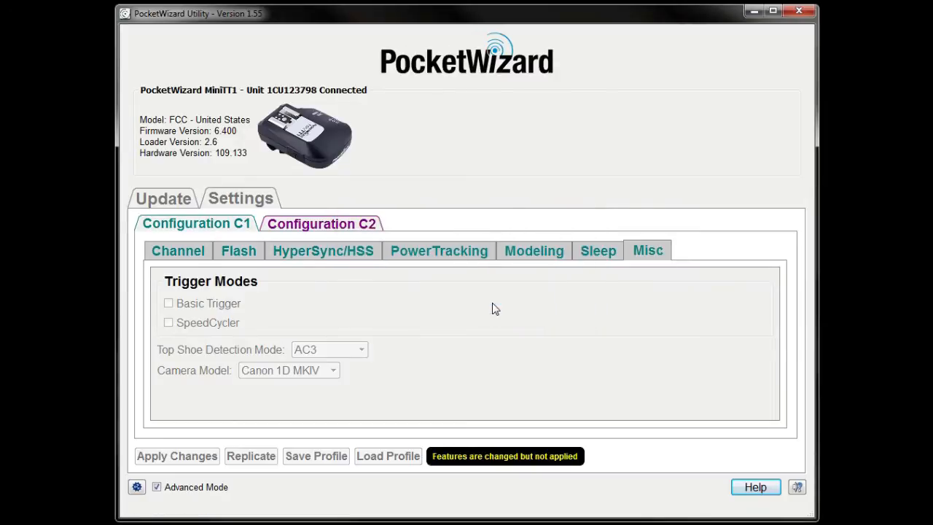
left_click(178, 251)
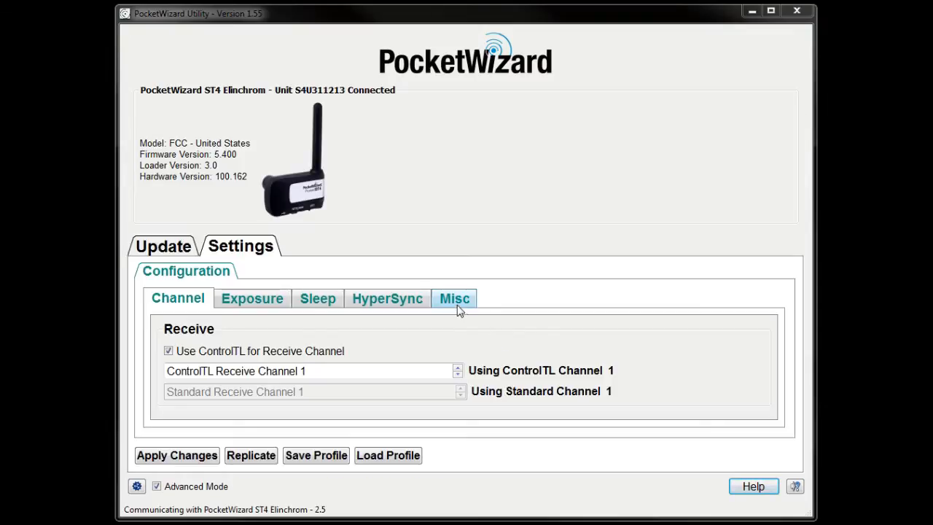
- On the ST4 Misc settings keep the Ranger head as S-Head and set the flash model to Style 600RX
left_click(455, 297)
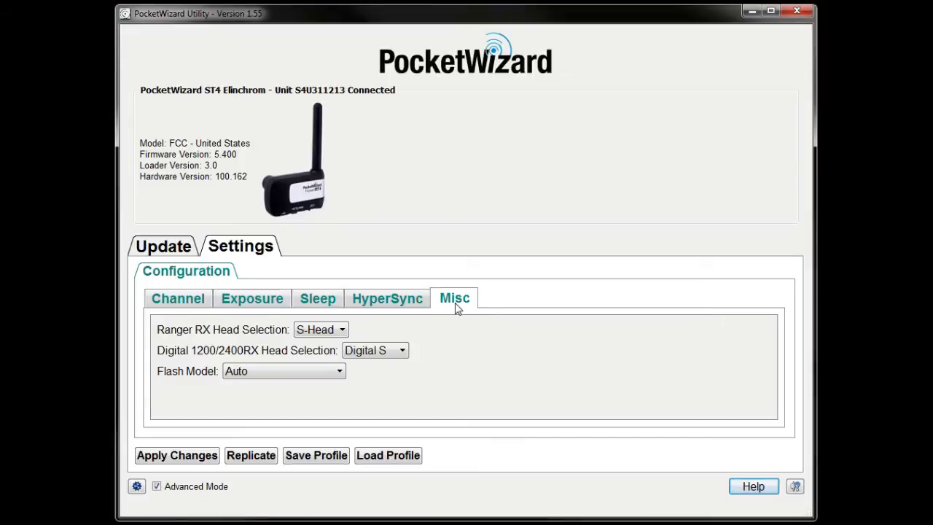
left_click(342, 330)
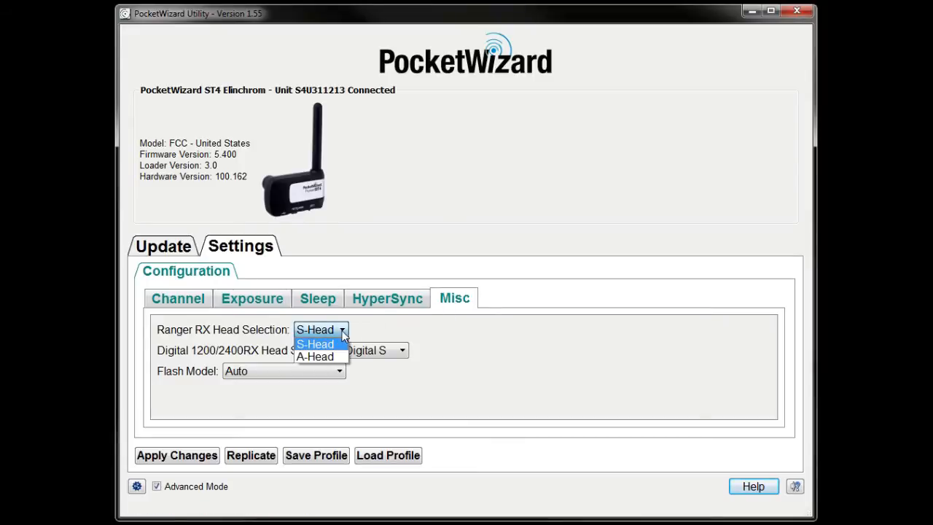
mouse_move(371, 335)
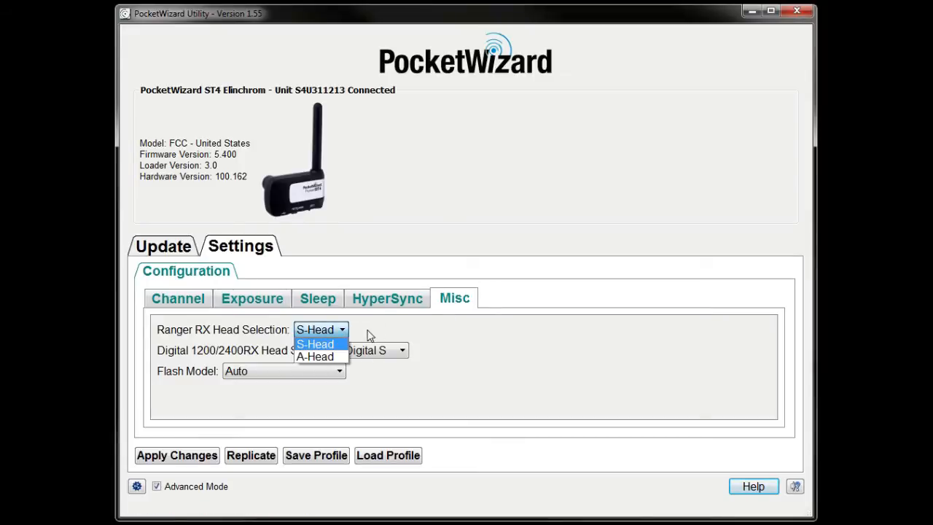
left_click(315, 344)
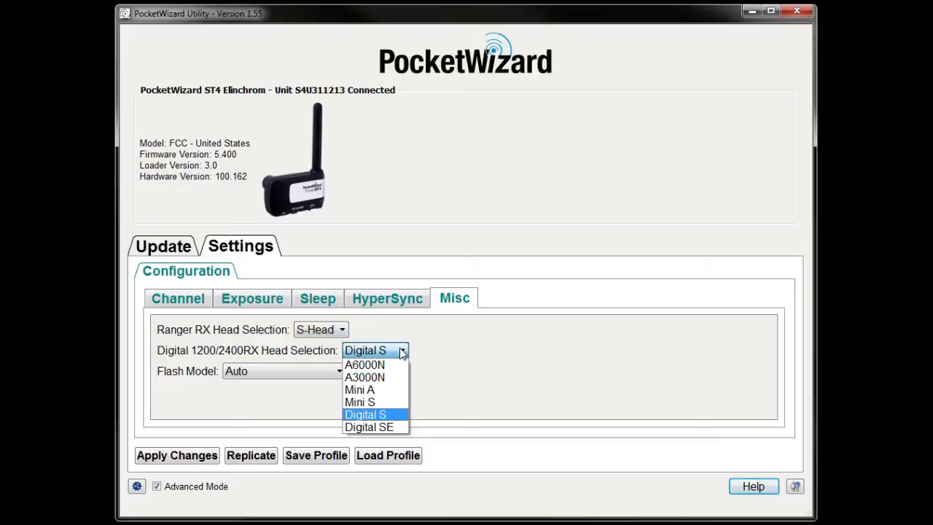
mouse_move(424, 350)
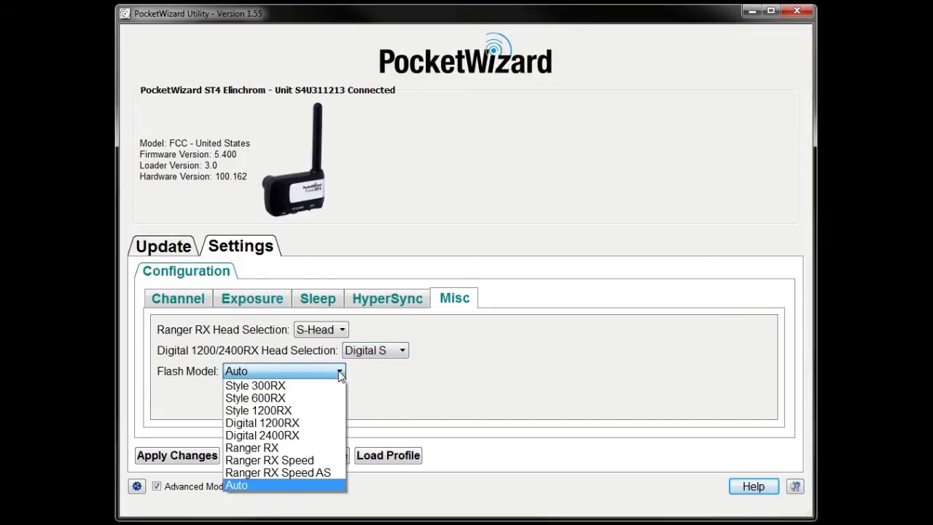
mouse_move(329, 398)
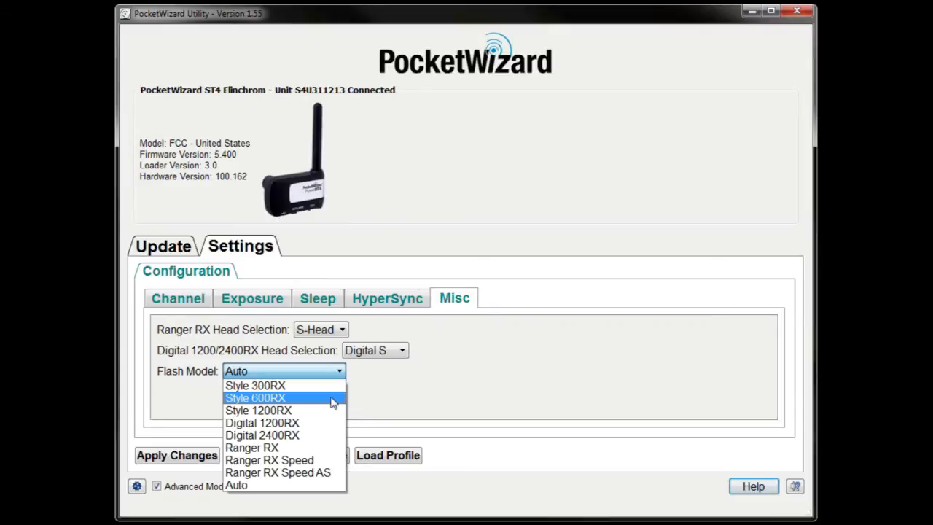
left_click(256, 398)
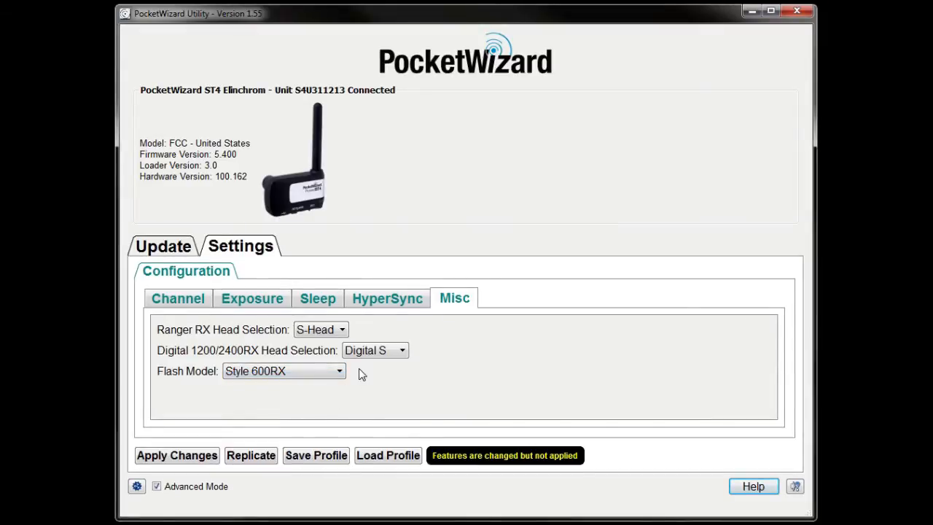
mouse_move(385, 306)
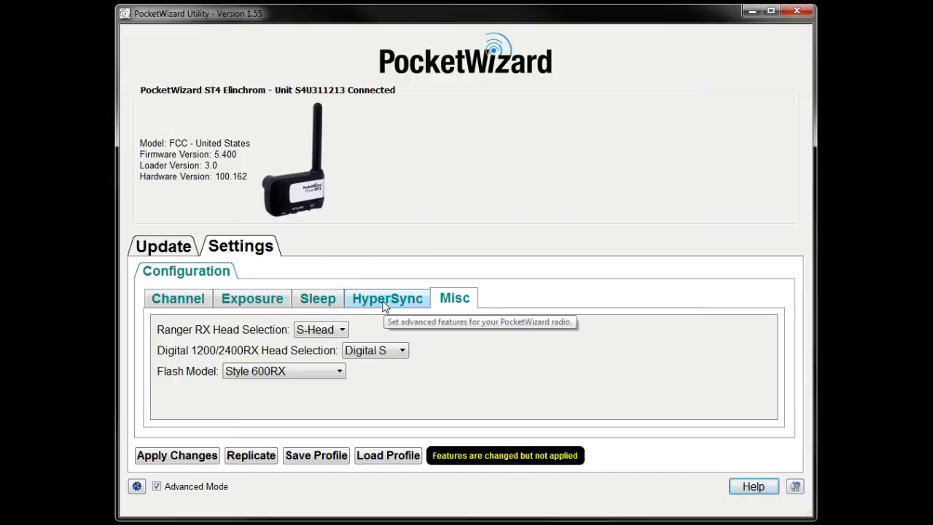
- Set the ST4's HyperSync optimization to Reduced Clipping and apply it, confirming the overwrite
left_click(386, 297)
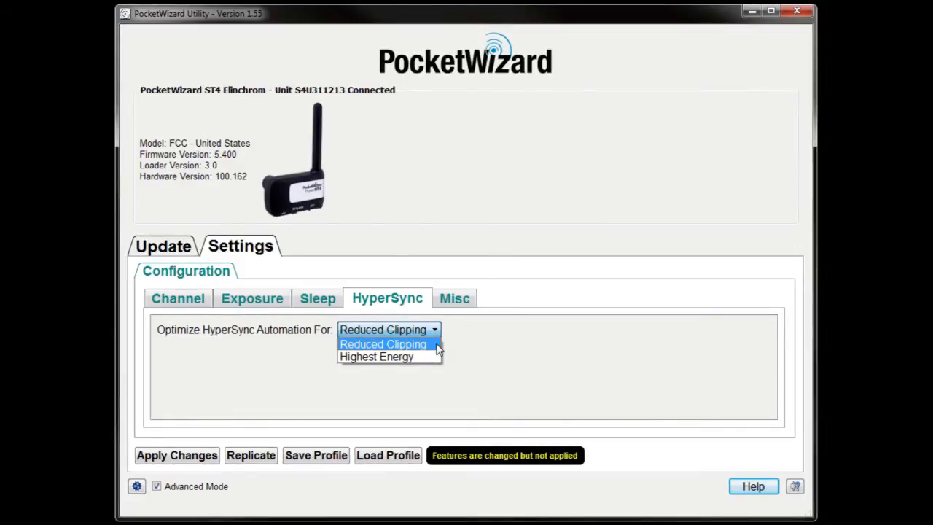
left_click(382, 344)
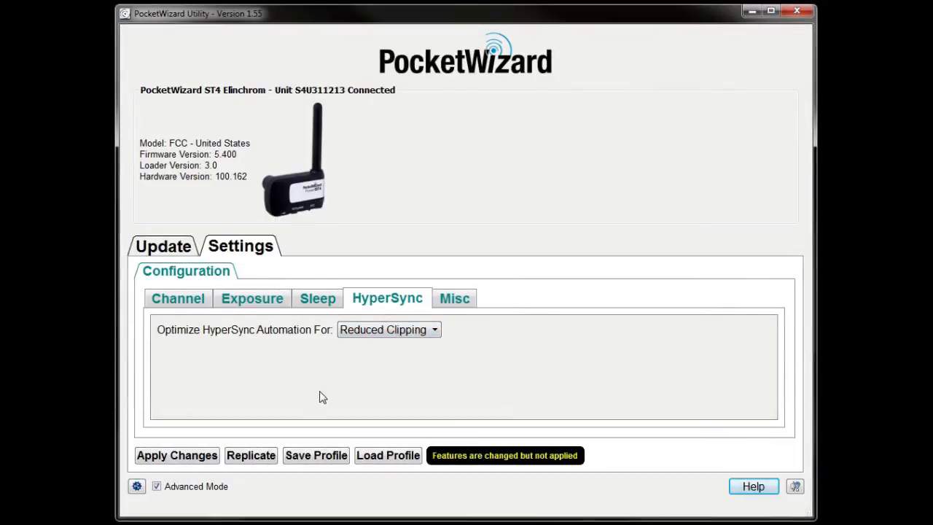
left_click(176, 454)
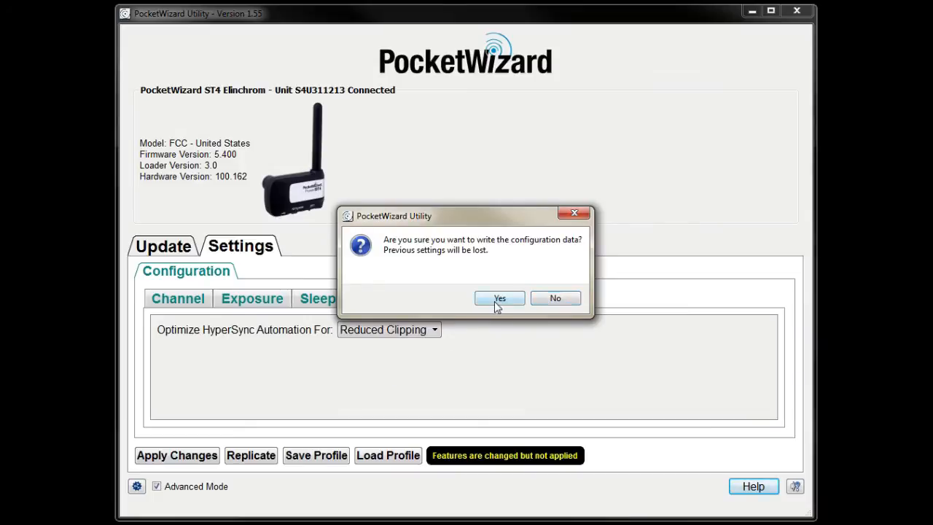
left_click(498, 297)
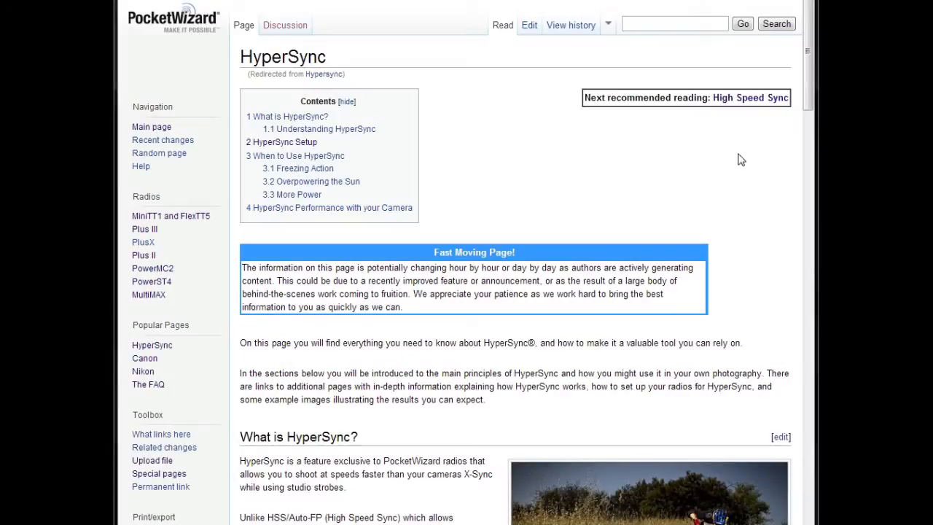
- Scroll down the HyperSync wiki page to the What is HyperSync? section
scroll("down", 3)
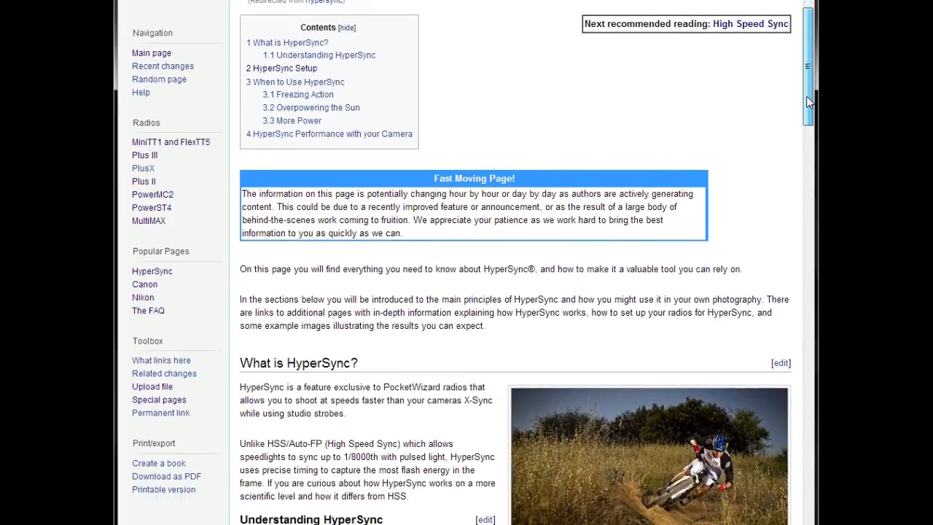
scroll("down", 3)
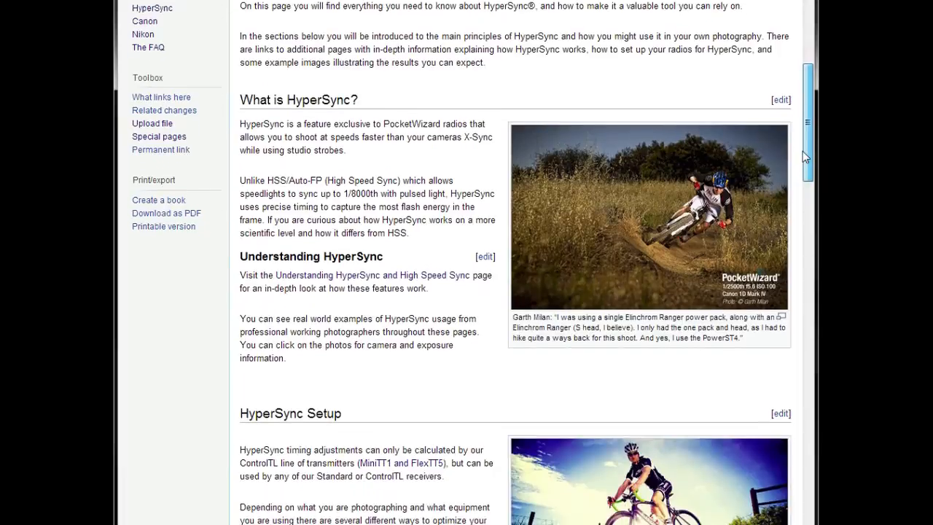